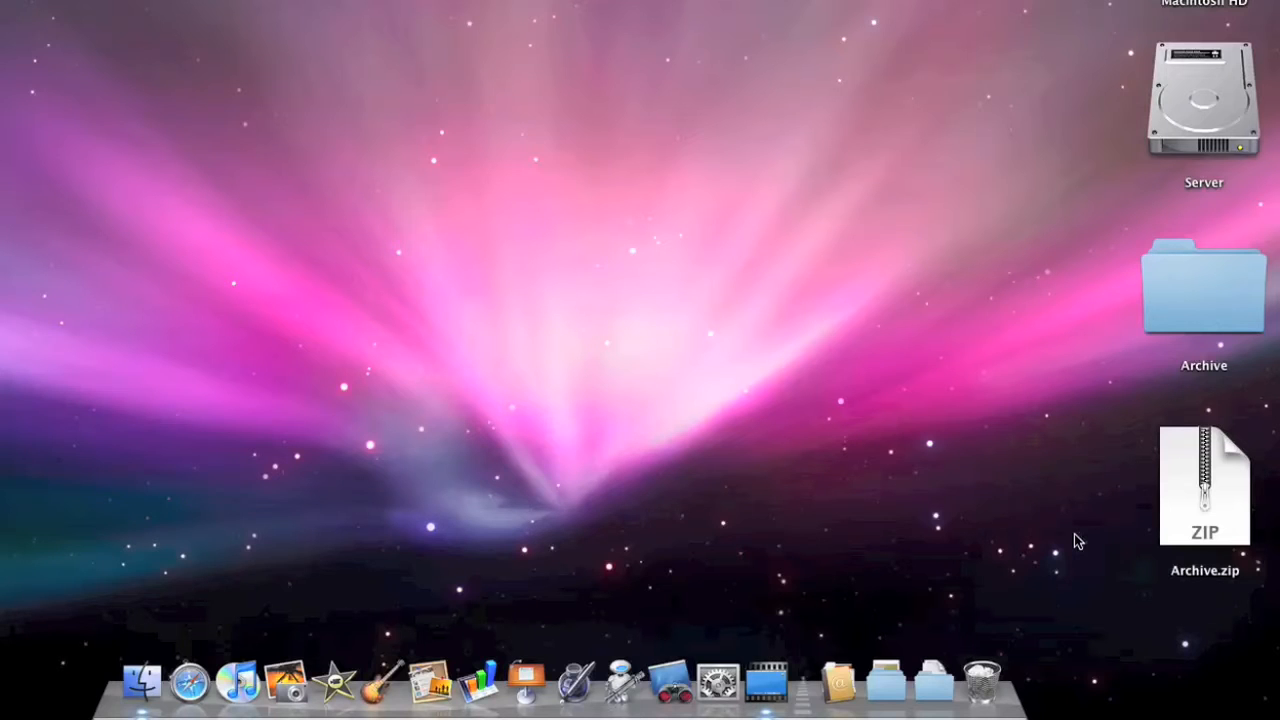
{"action": "mouse_move", "coordinate": [1184, 504]}
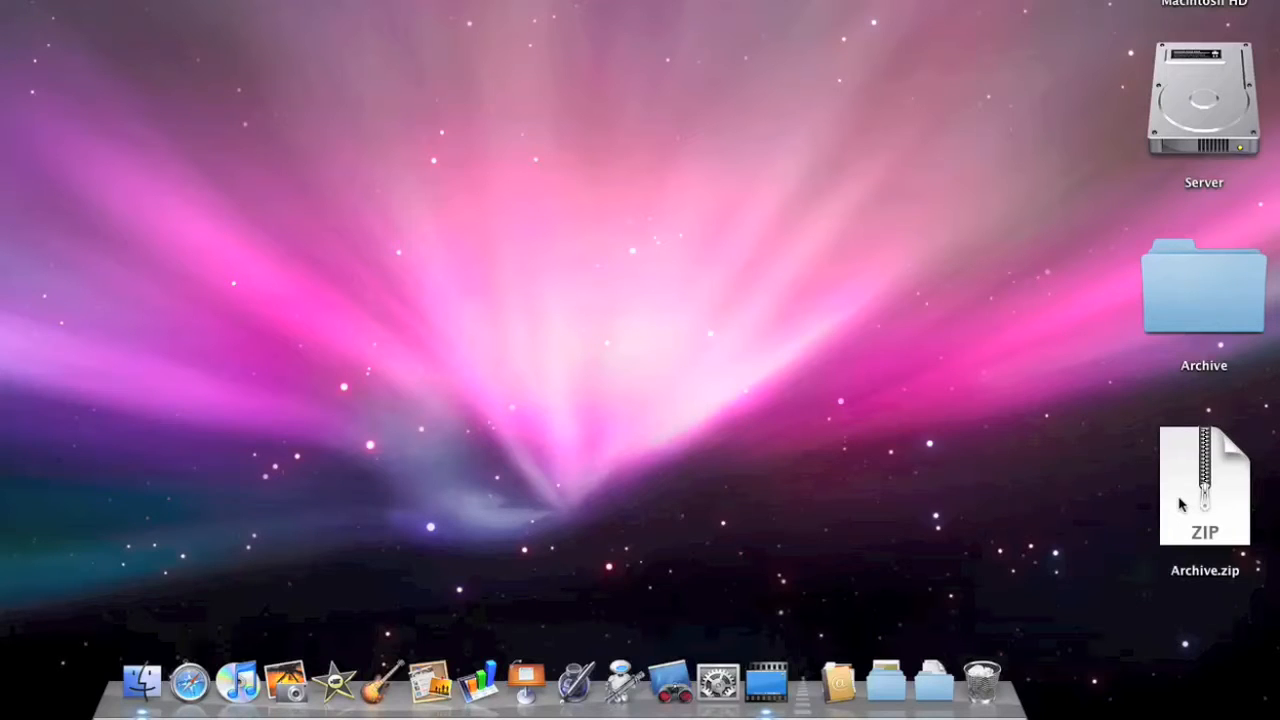
Select Archive.zip on the desktop and bring up its Quick Look preview (792.5 KB ZIP).
{"action": "left_click", "coordinate": [1204, 486]}
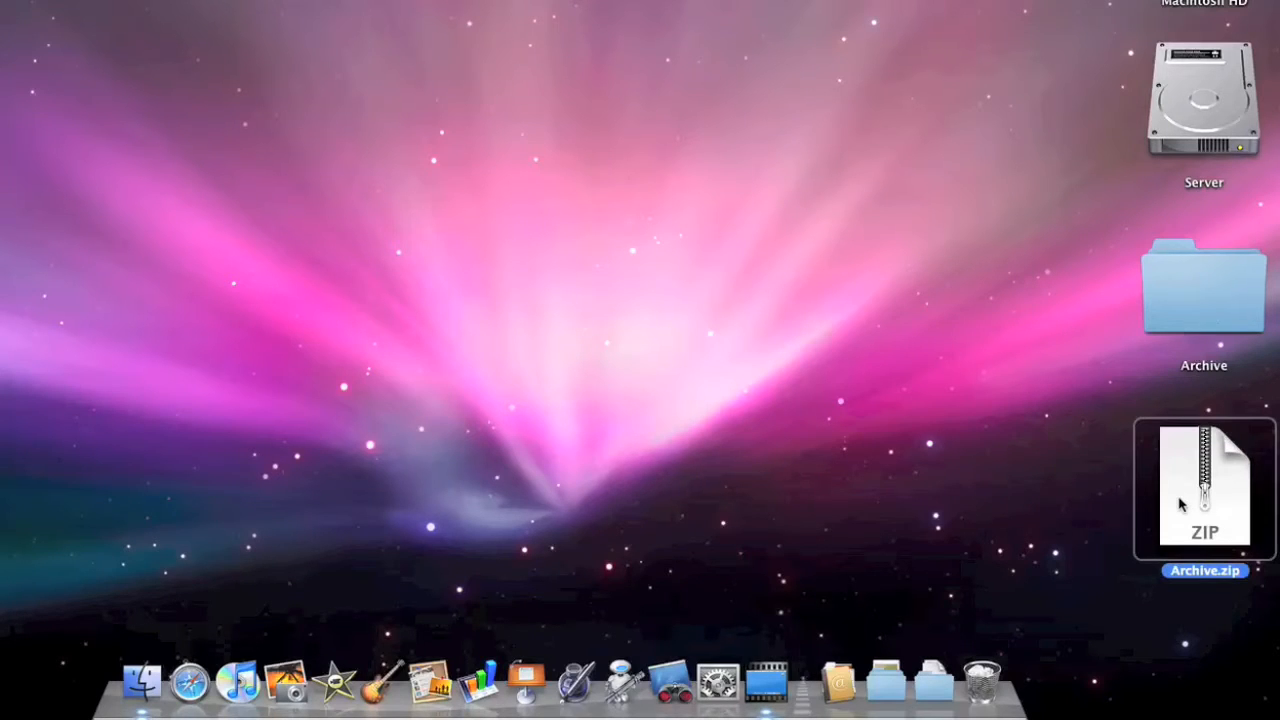
{"action": "left_click", "coordinate": [1204, 488]}
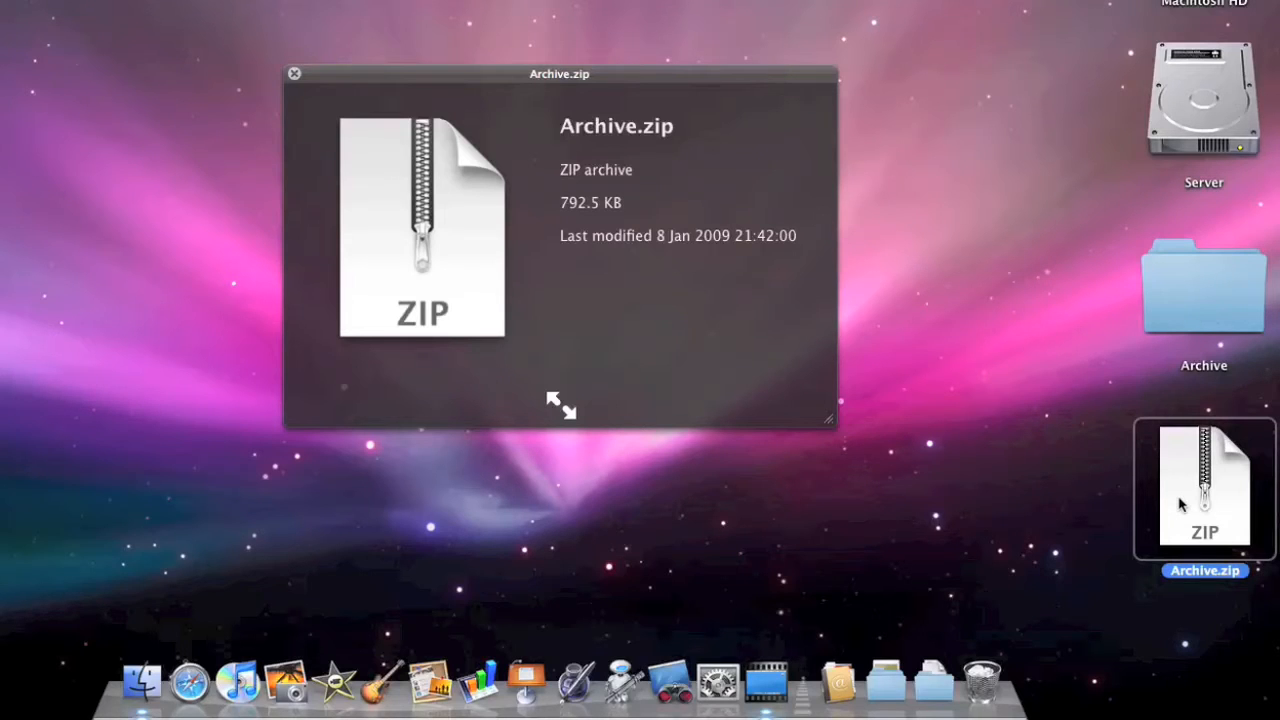
Dismiss the Archive.zip preview and select the Archive folder on the desktop.
{"action": "left_click", "coordinate": [294, 72]}
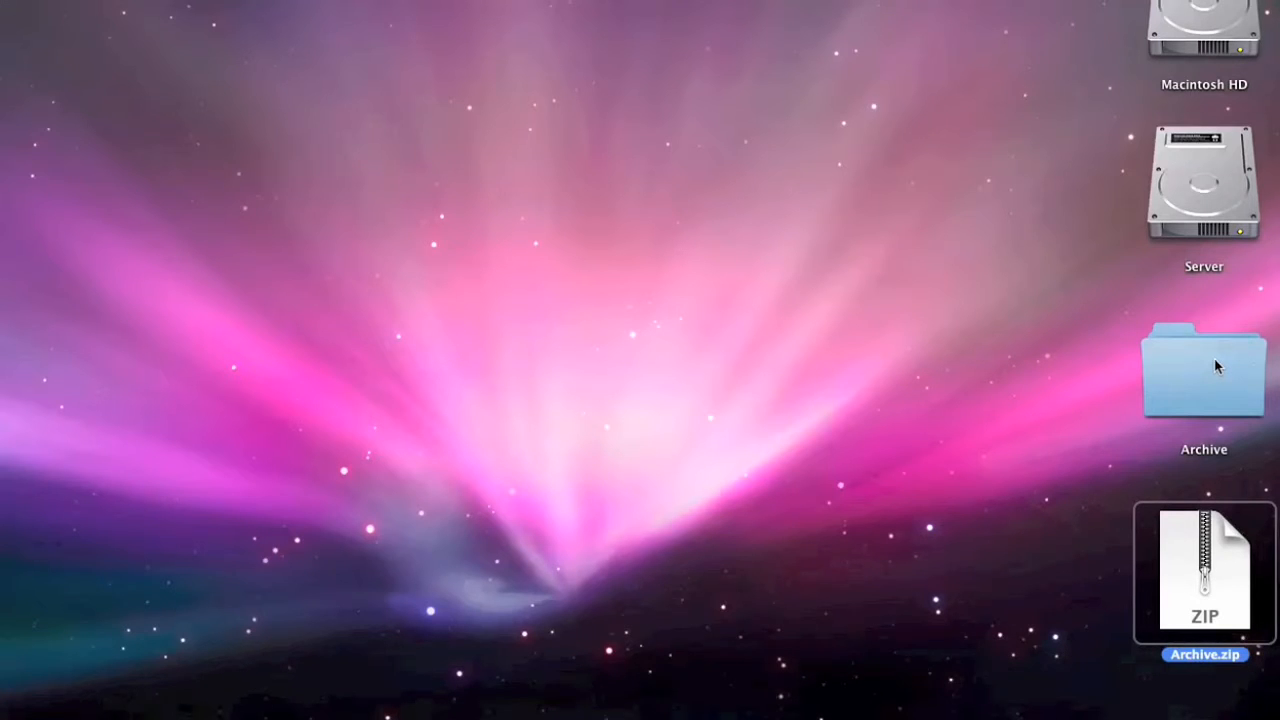
{"action": "left_click", "coordinate": [1204, 370]}
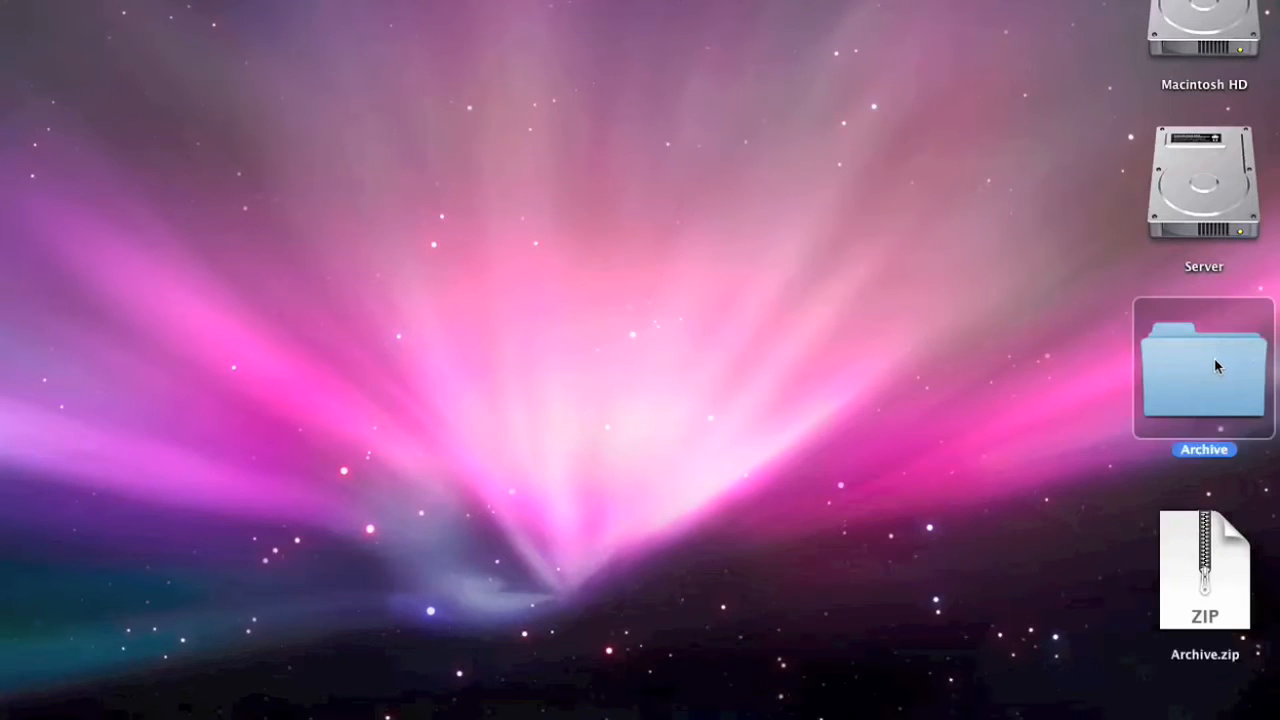
Open the Archive folder and drag Archive.qlgenerator toward Macintosh HD.
{"action": "double_click", "coordinate": [1204, 368]}
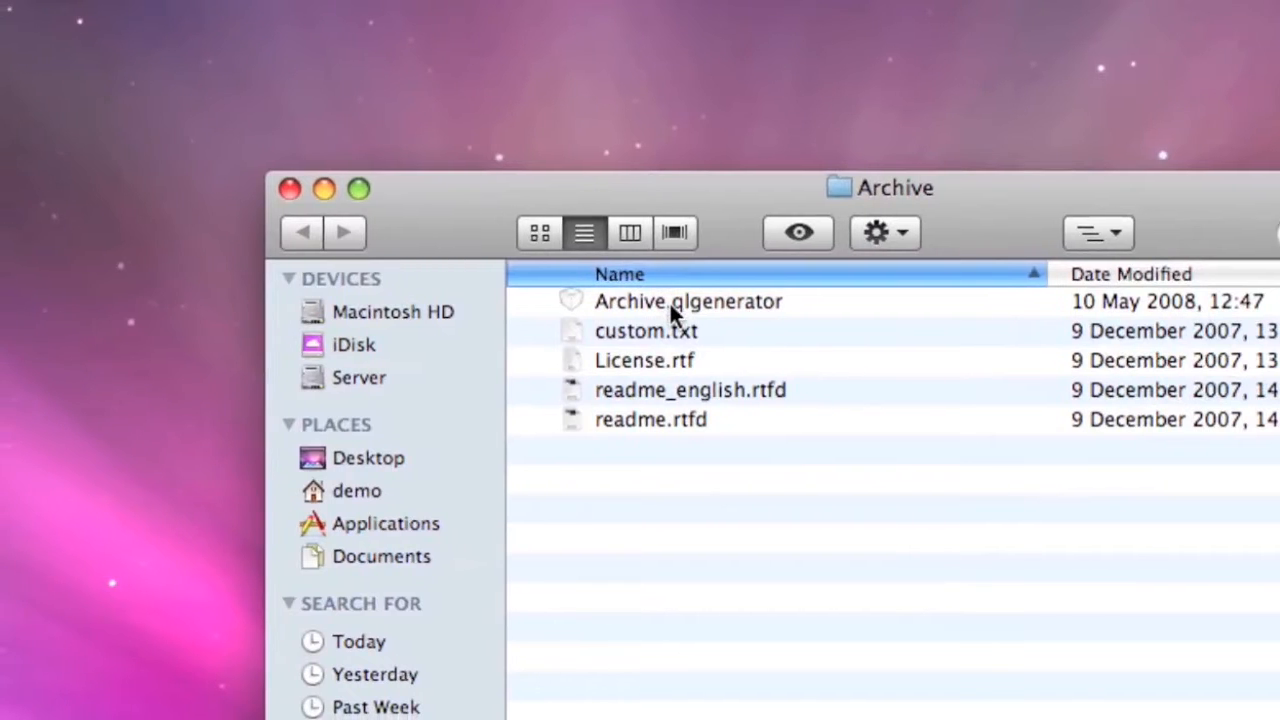
{"action": "left_click", "coordinate": [688, 300]}
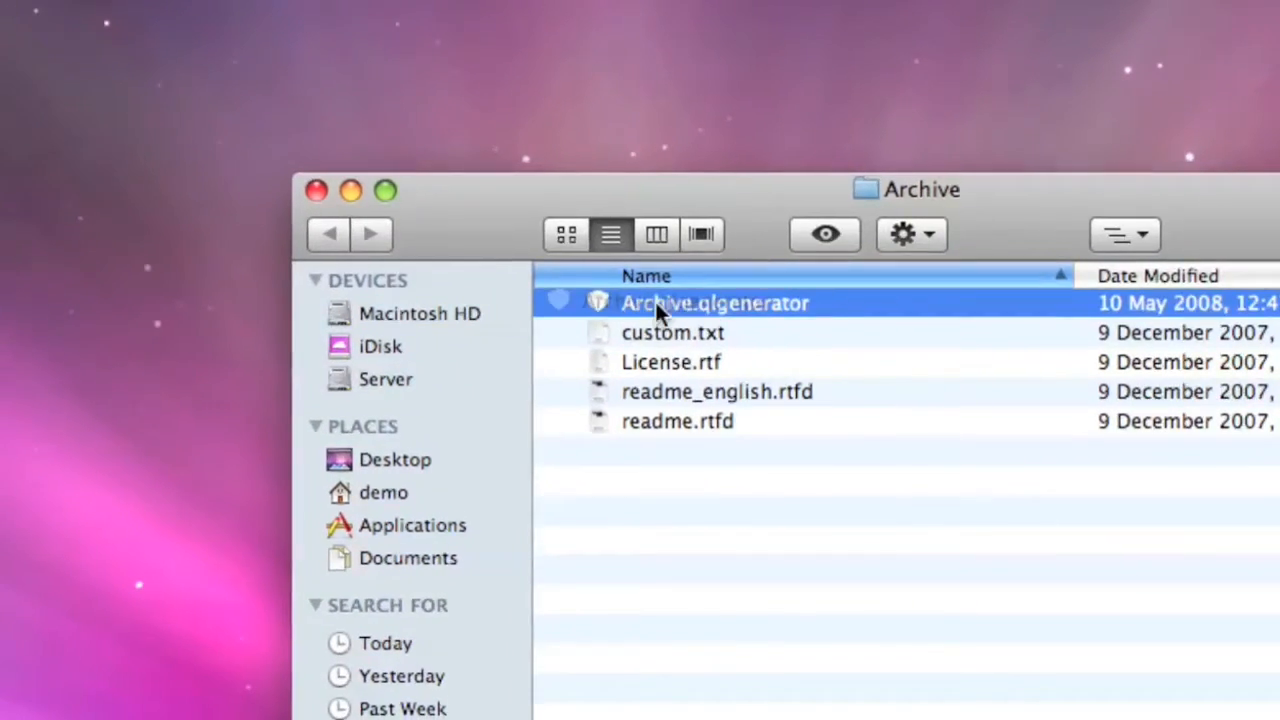
{"action": "left_click_drag", "start_coordinate": [714, 304], "coordinate": [358, 310]}
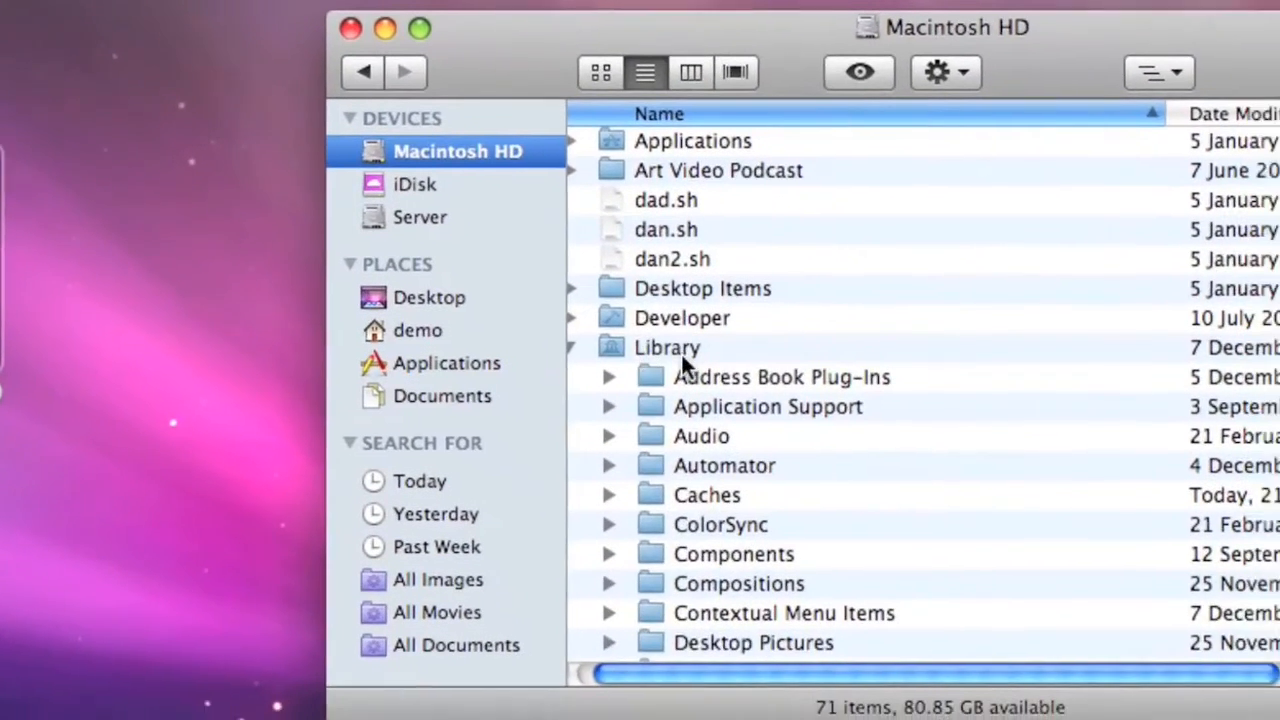
Scroll the Library list on Macintosh HD to locate the QuickLook folder for the plugin.
{"action": "scroll", "scroll_direction": "down", "scroll_amount": 3}
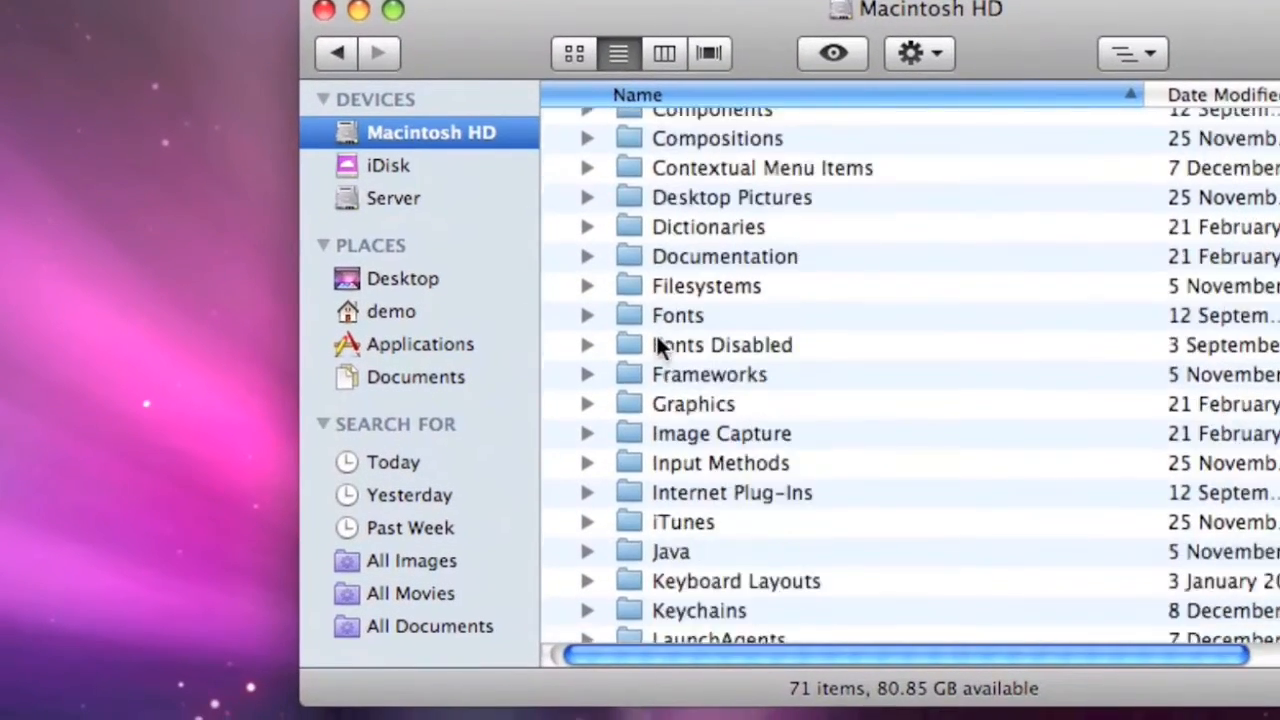
{"action": "scroll", "scroll_direction": "down", "scroll_amount": 3}
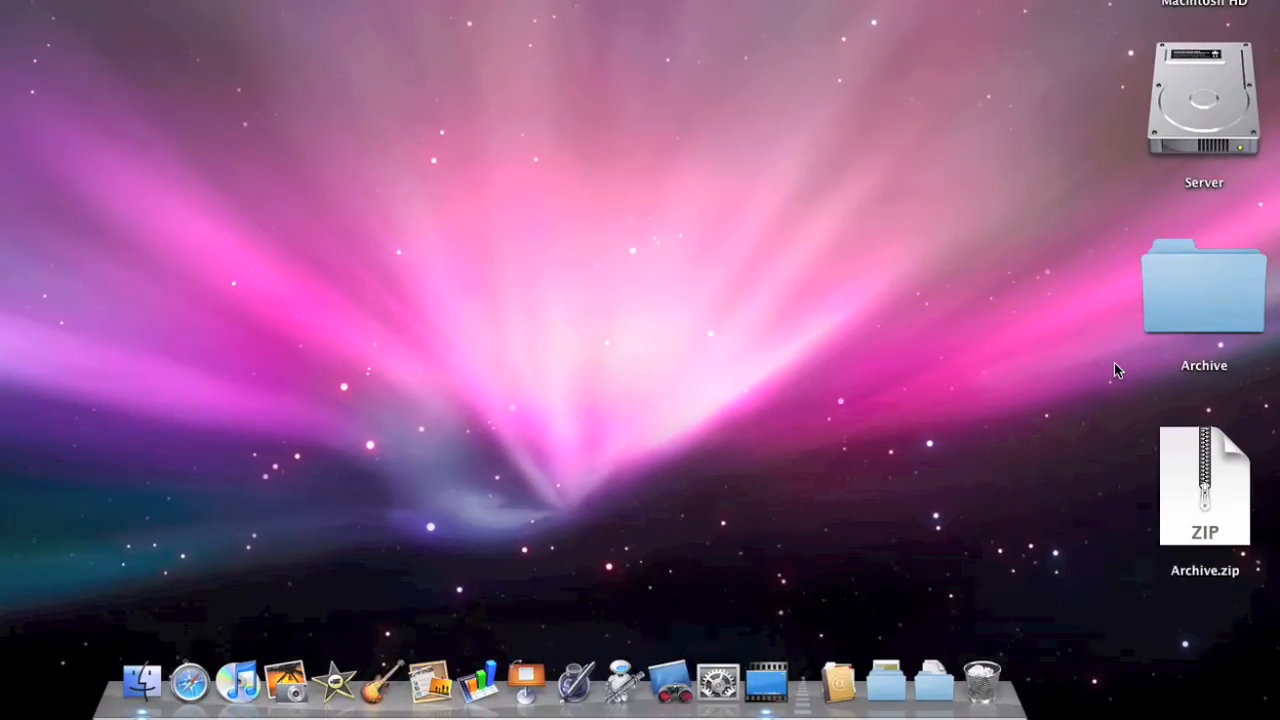
{"action": "mouse_move", "coordinate": [1024, 598]}
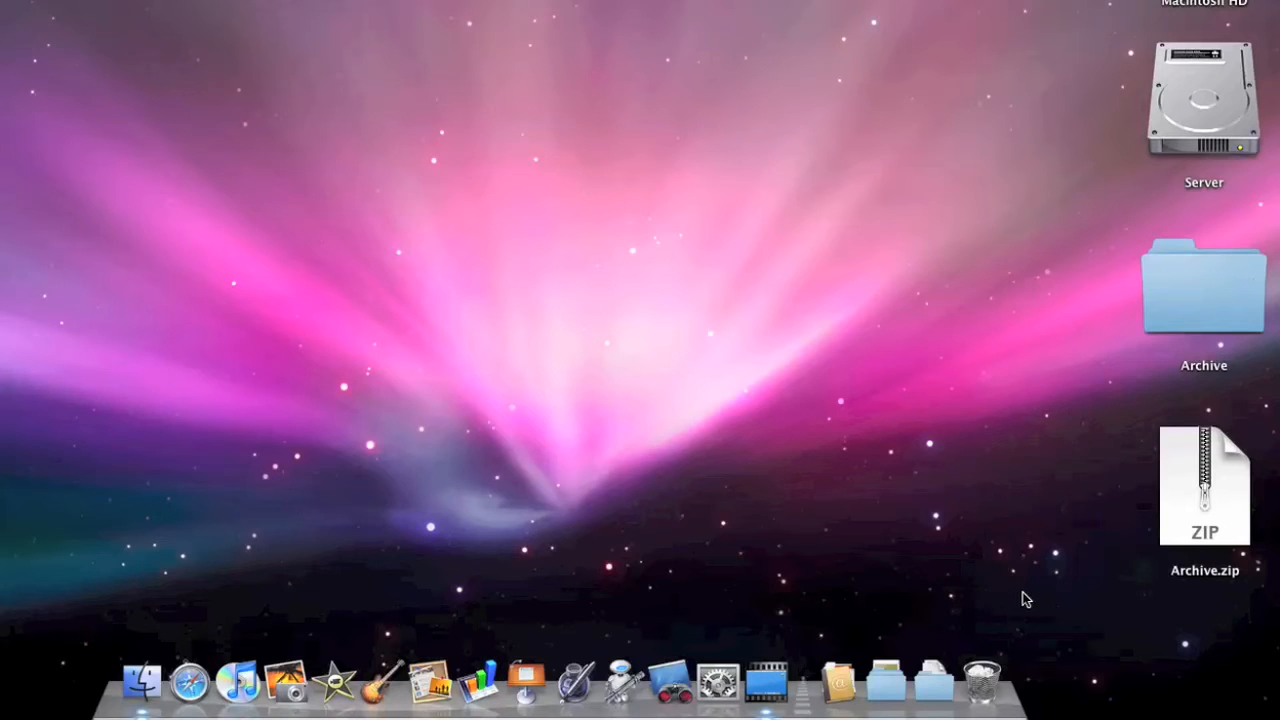
{"action": "mouse_move", "coordinate": [1116, 560]}
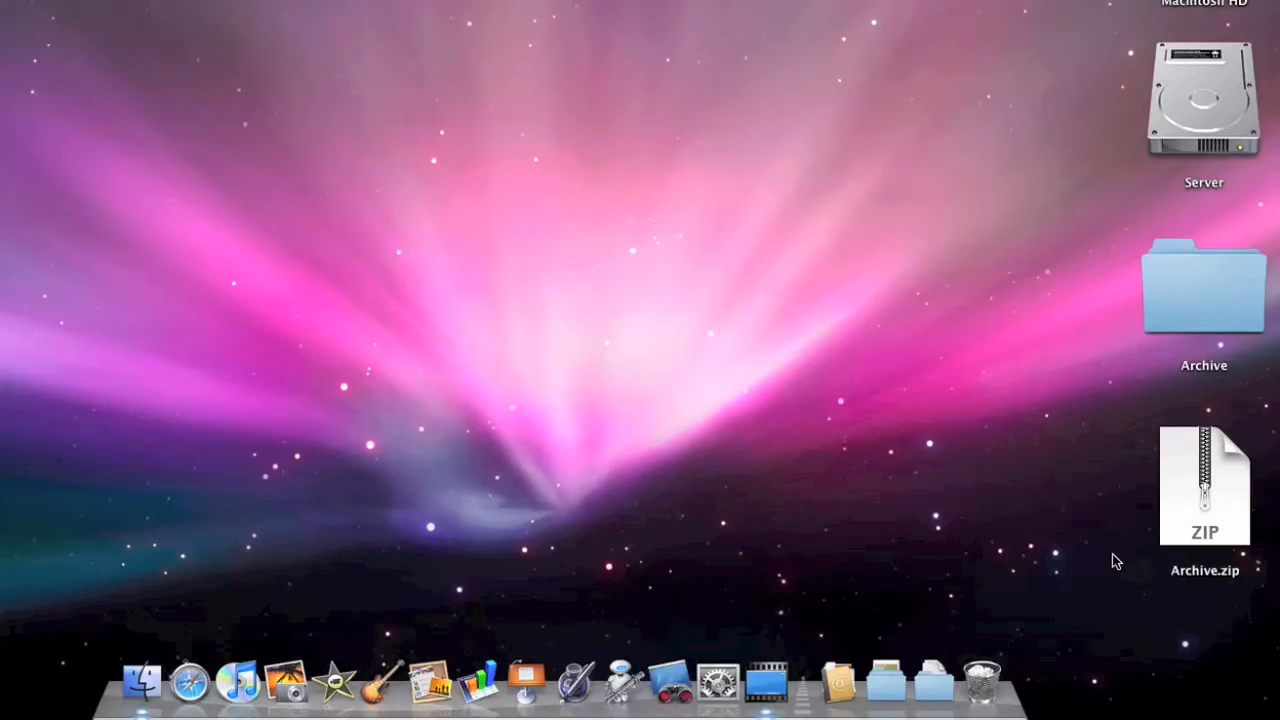
{"action": "left_click", "coordinate": [1204, 486]}
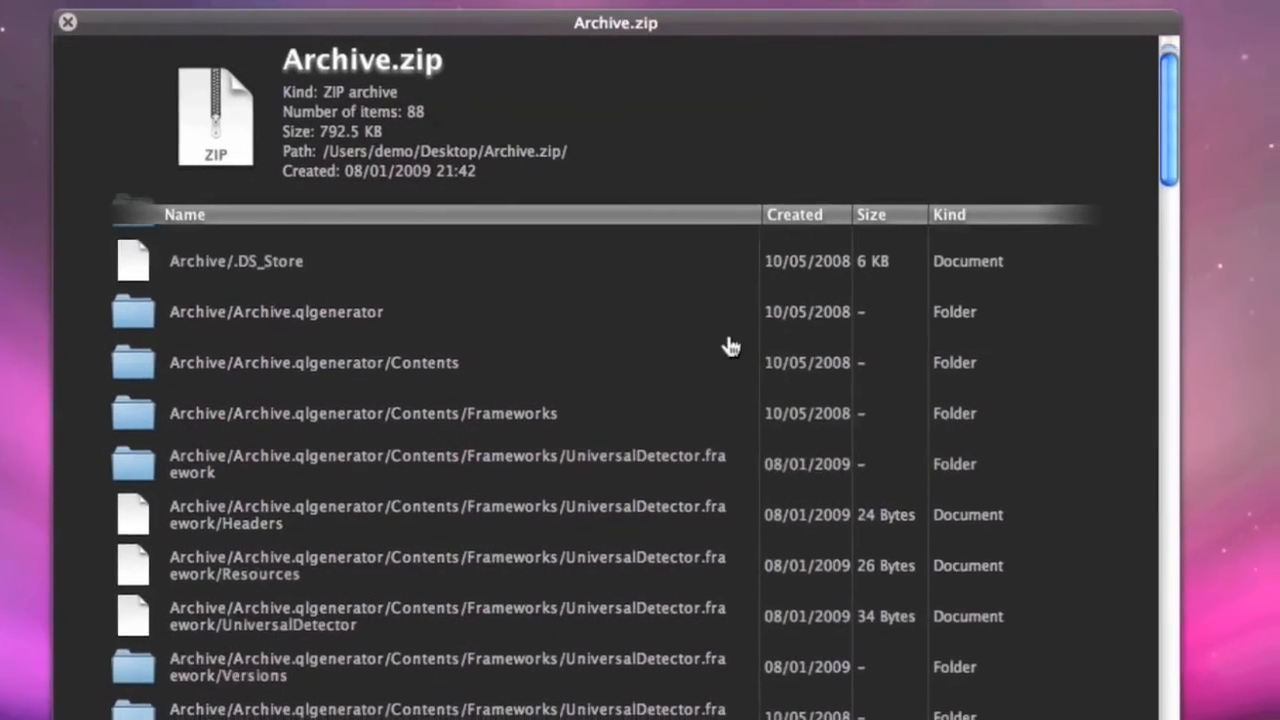
Scroll through Archive.zip's 88-item contents list in Quick Look, then dismiss the preview.
{"action": "scroll", "scroll_direction": "down", "scroll_amount": 3}
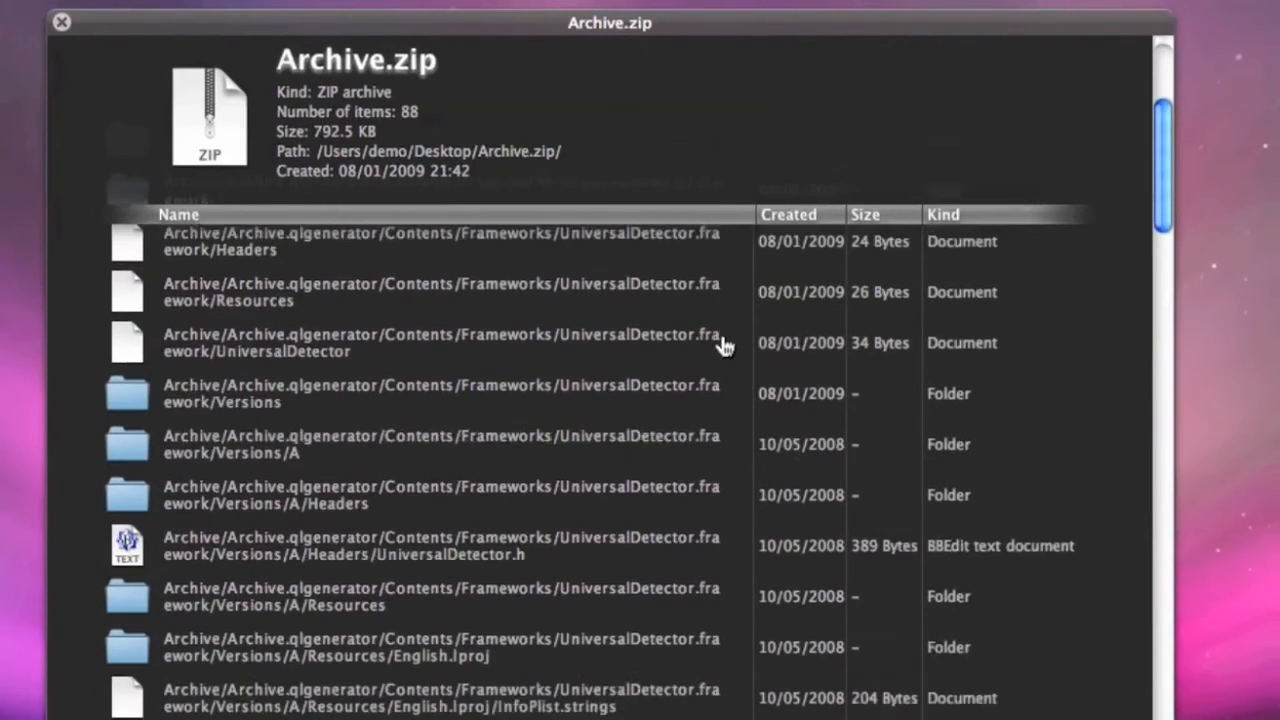
{"action": "scroll", "scroll_direction": "down", "scroll_amount": 3}
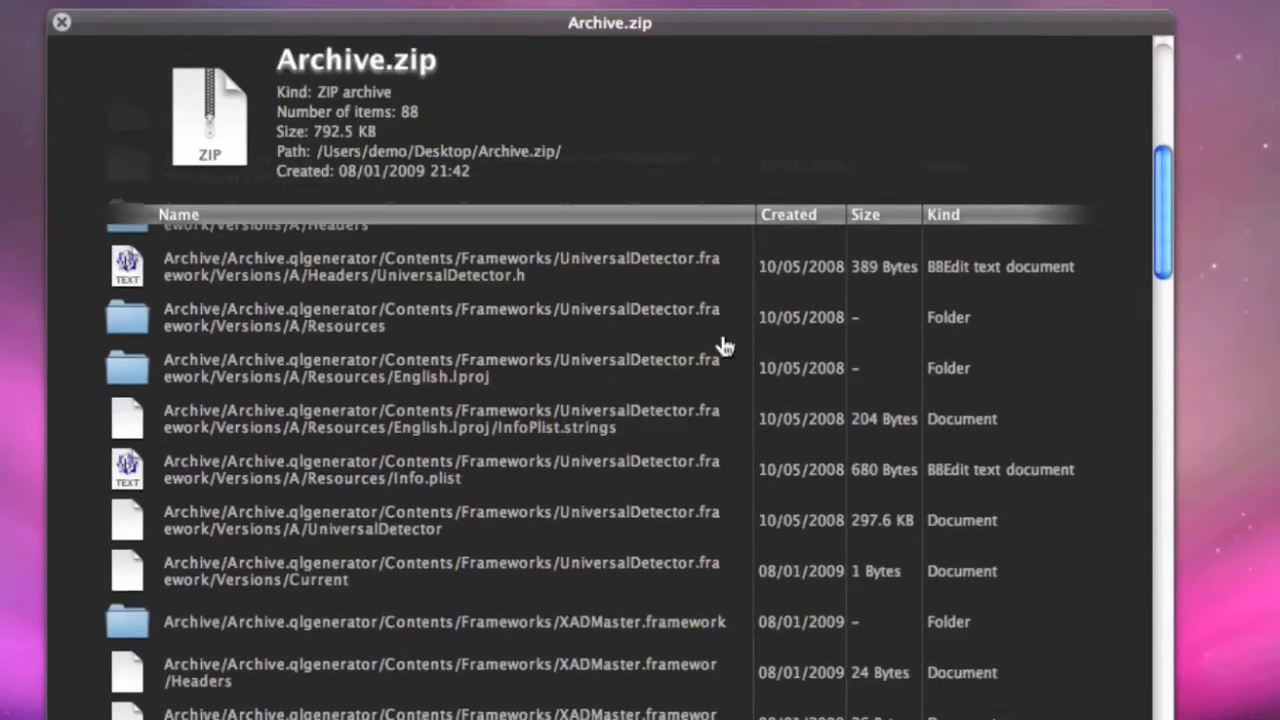
{"action": "scroll", "scroll_direction": "down", "scroll_amount": 3}
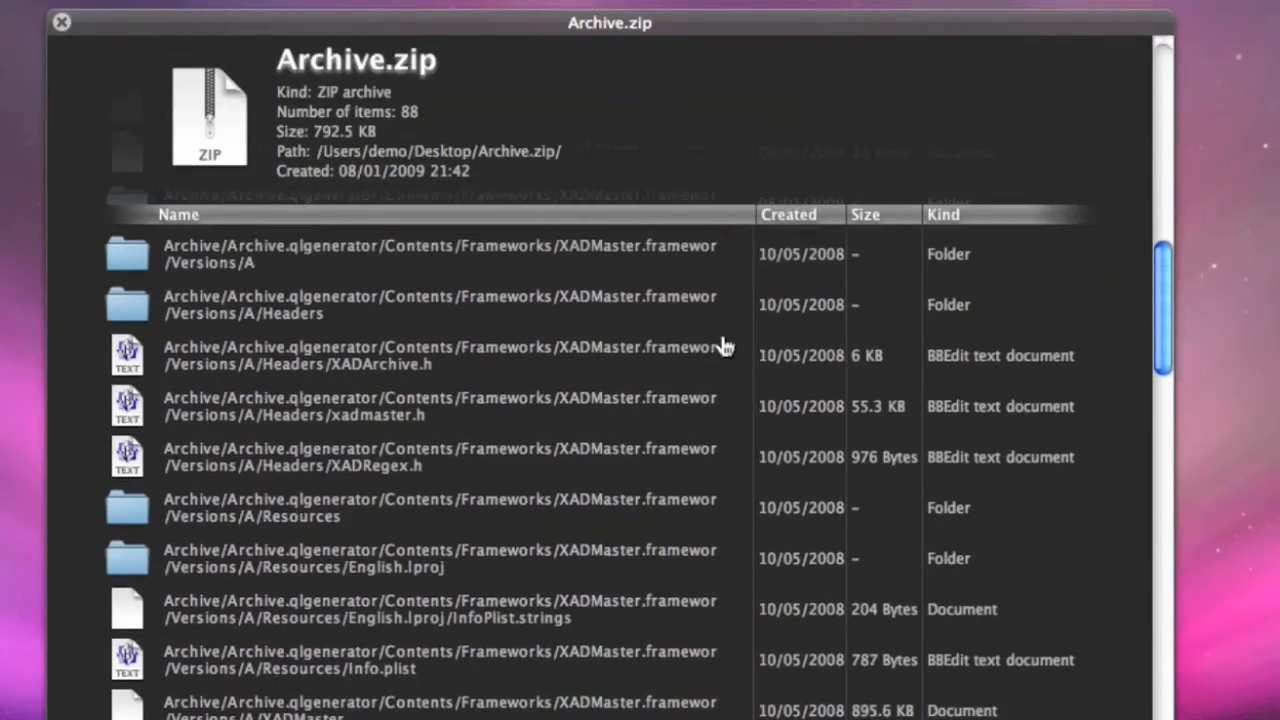
{"action": "scroll", "scroll_direction": "down", "scroll_amount": 3}
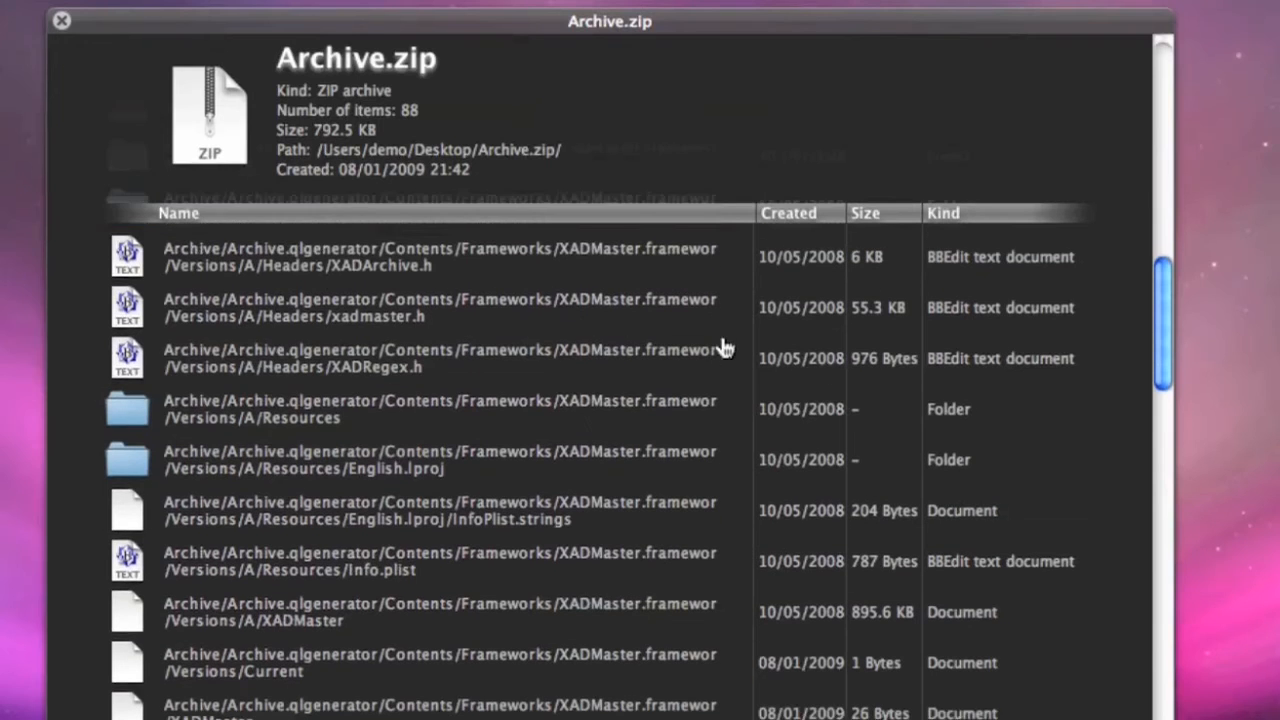
{"action": "scroll", "scroll_direction": "down", "scroll_amount": 3}
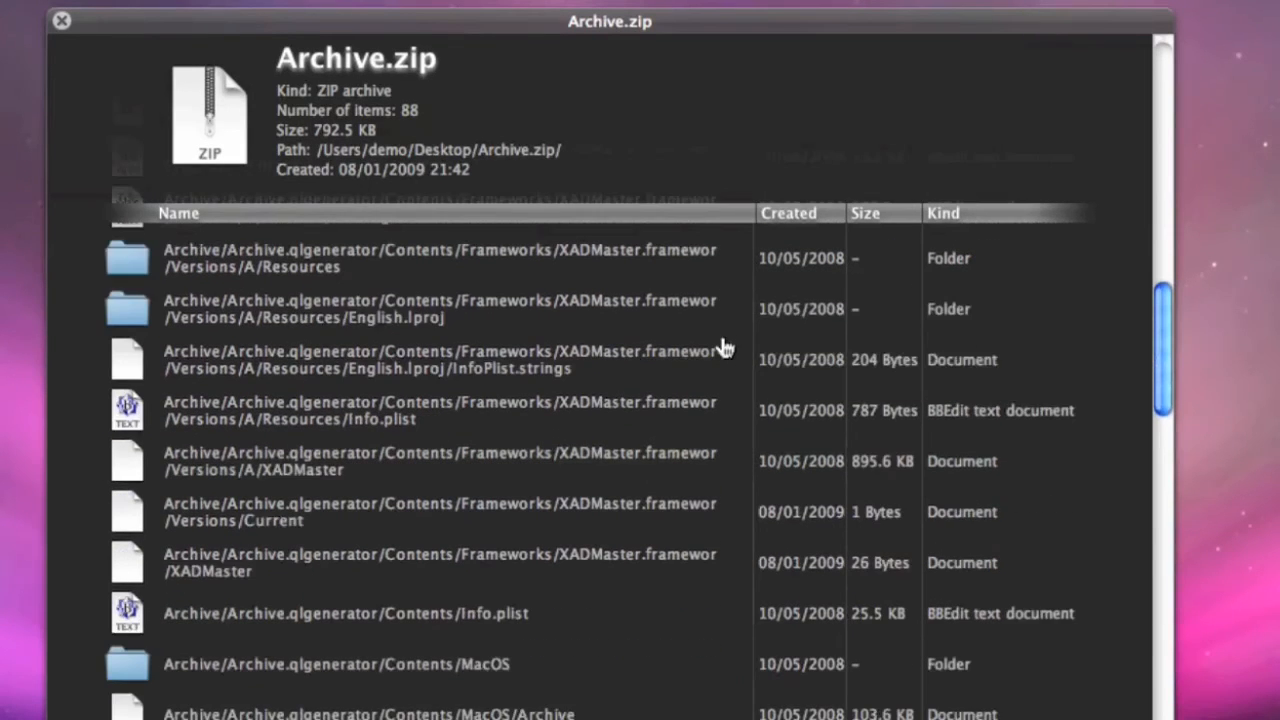
{"action": "scroll", "scroll_direction": "down", "scroll_amount": 3}
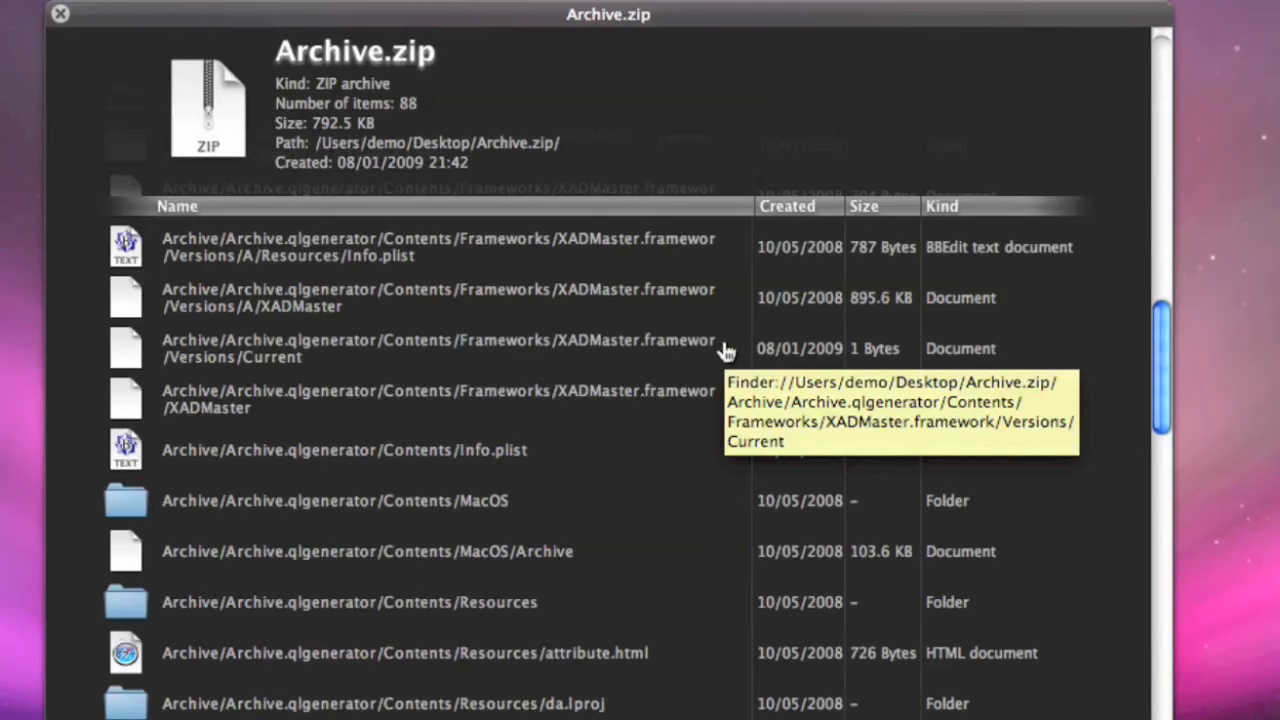
{"action": "left_click", "coordinate": [60, 12]}
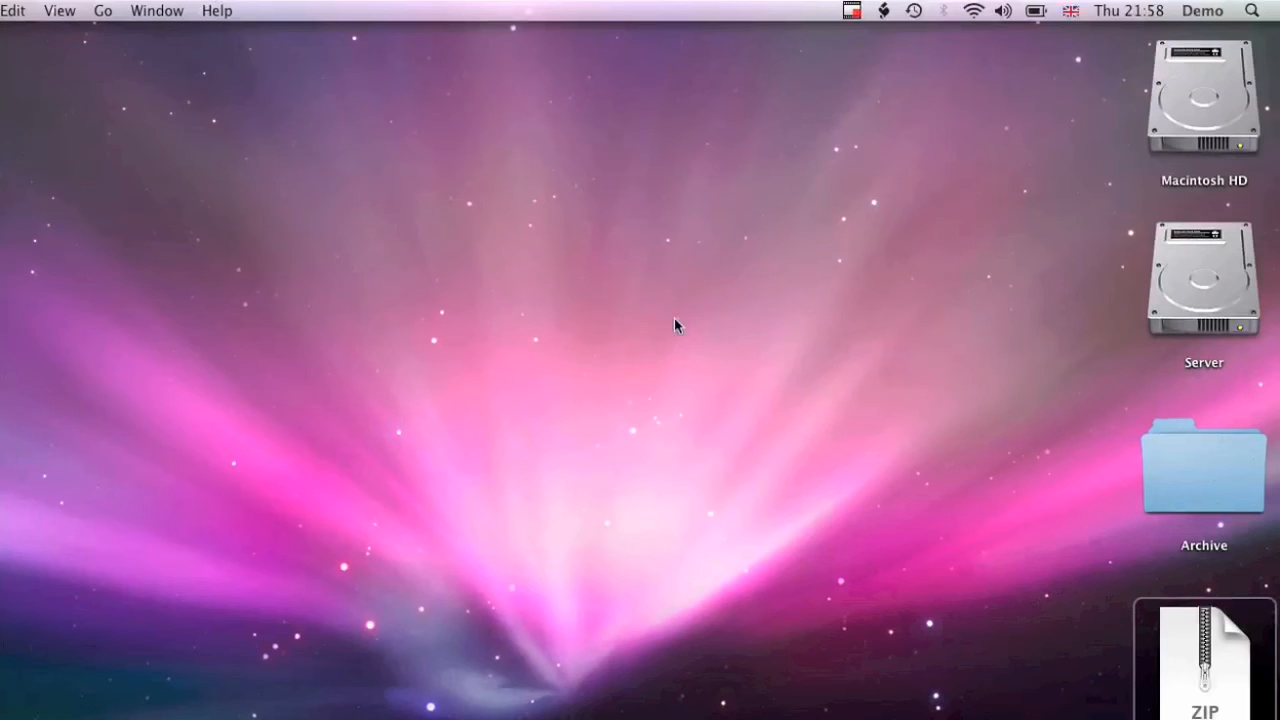